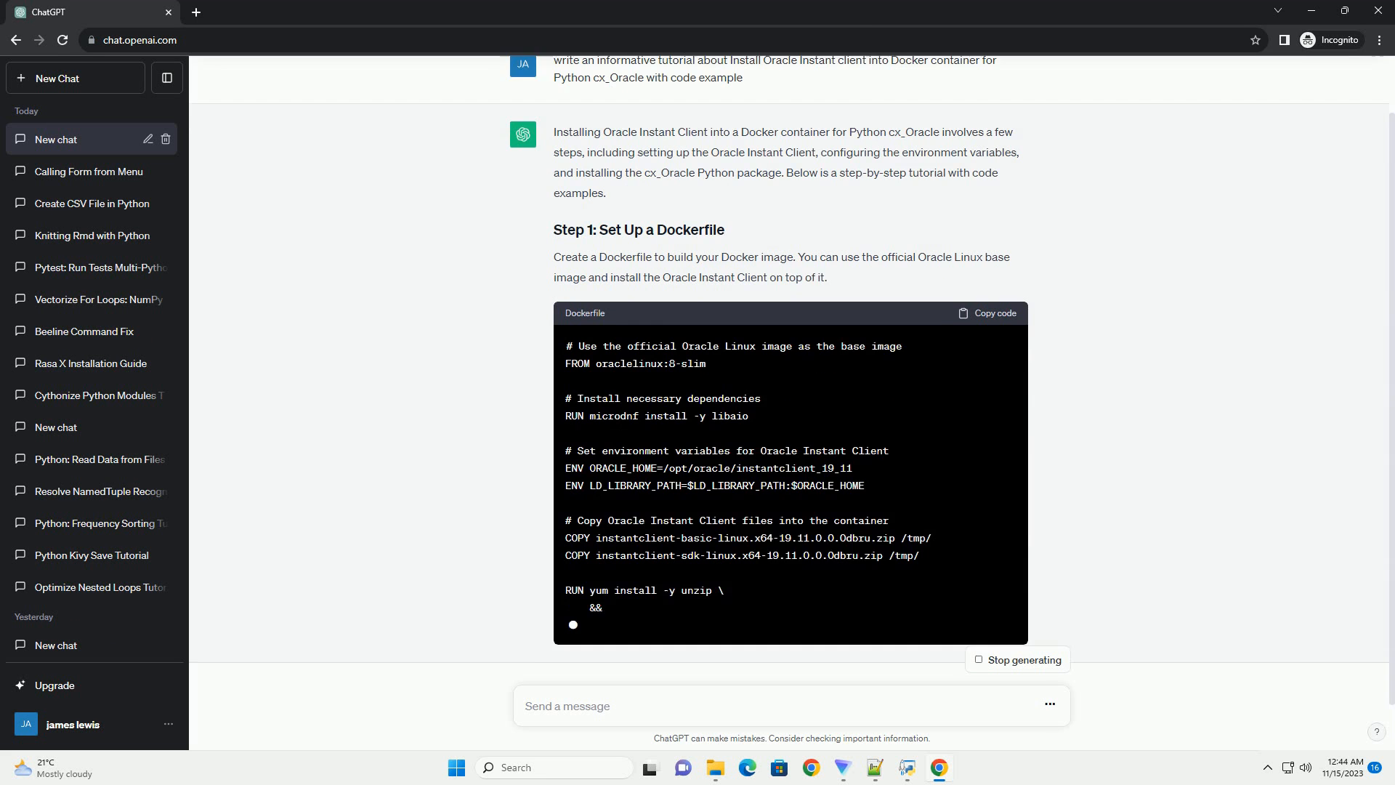
scroll(down, 3)
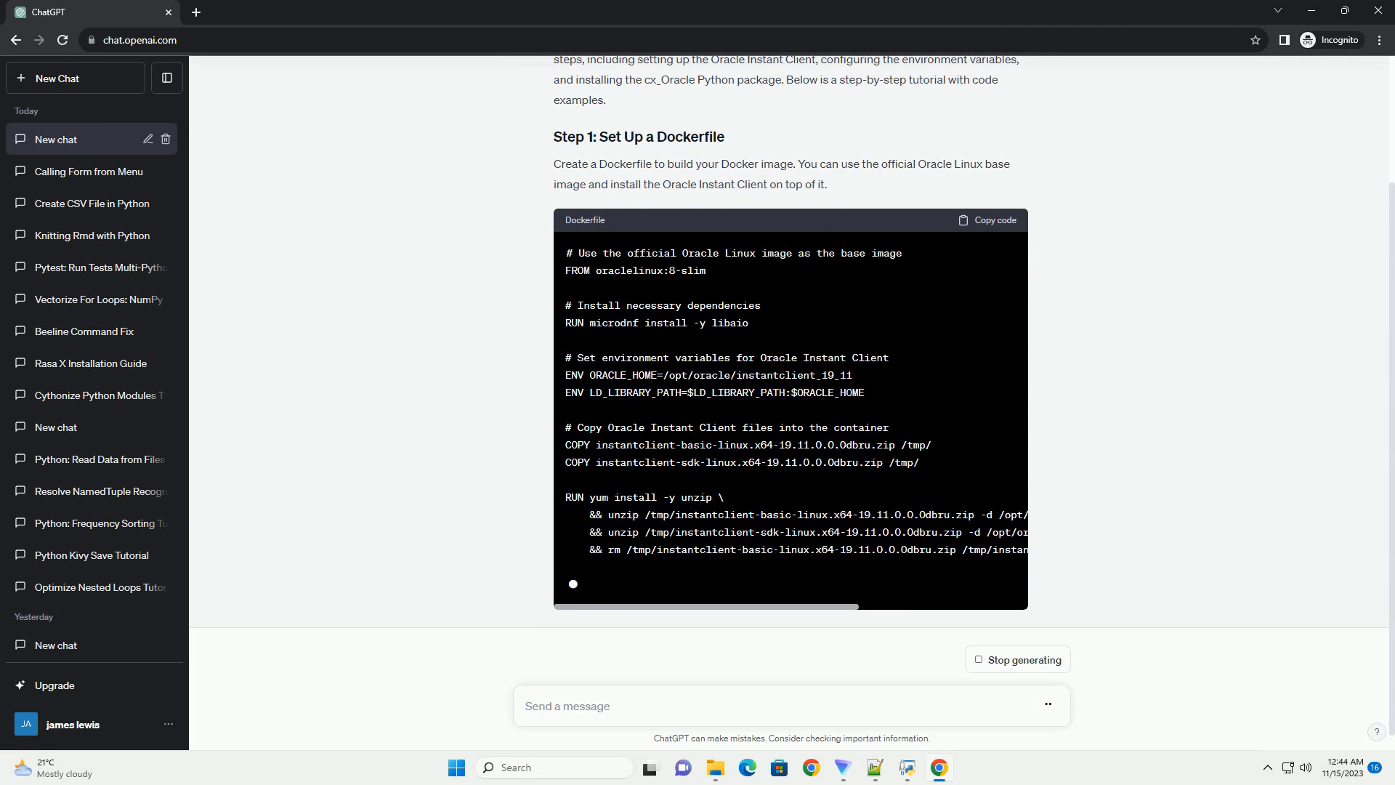
scroll(down, 3)
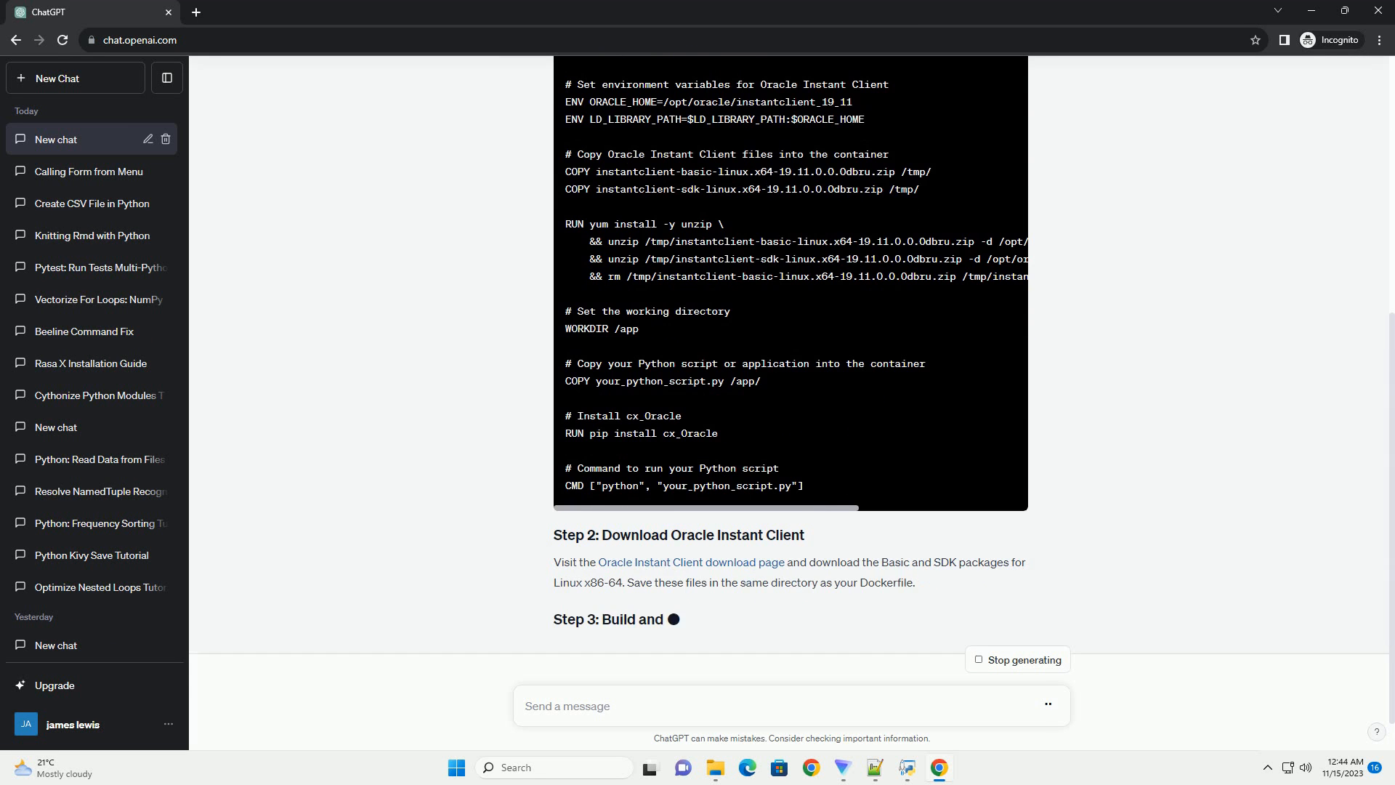
scroll(down, 3)
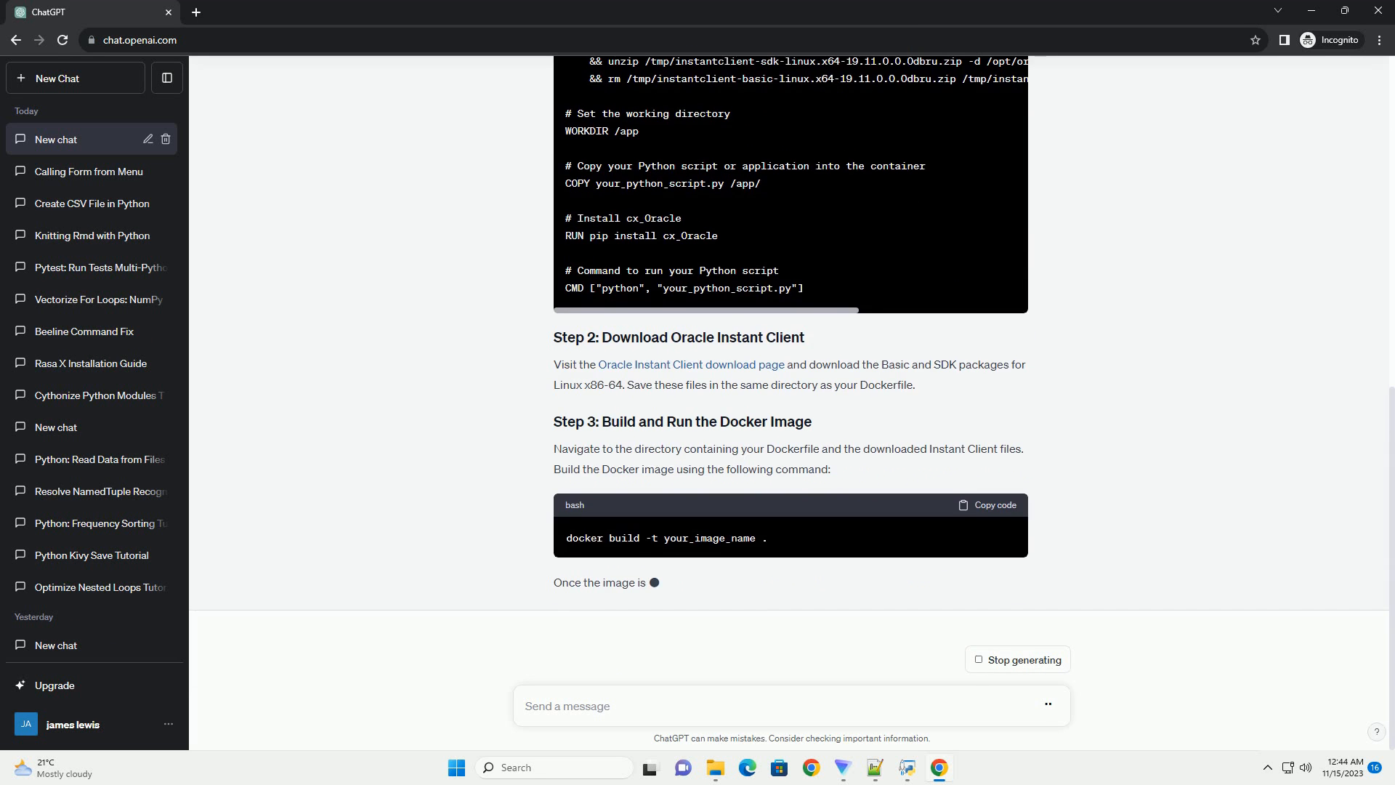
scroll(down, 3)
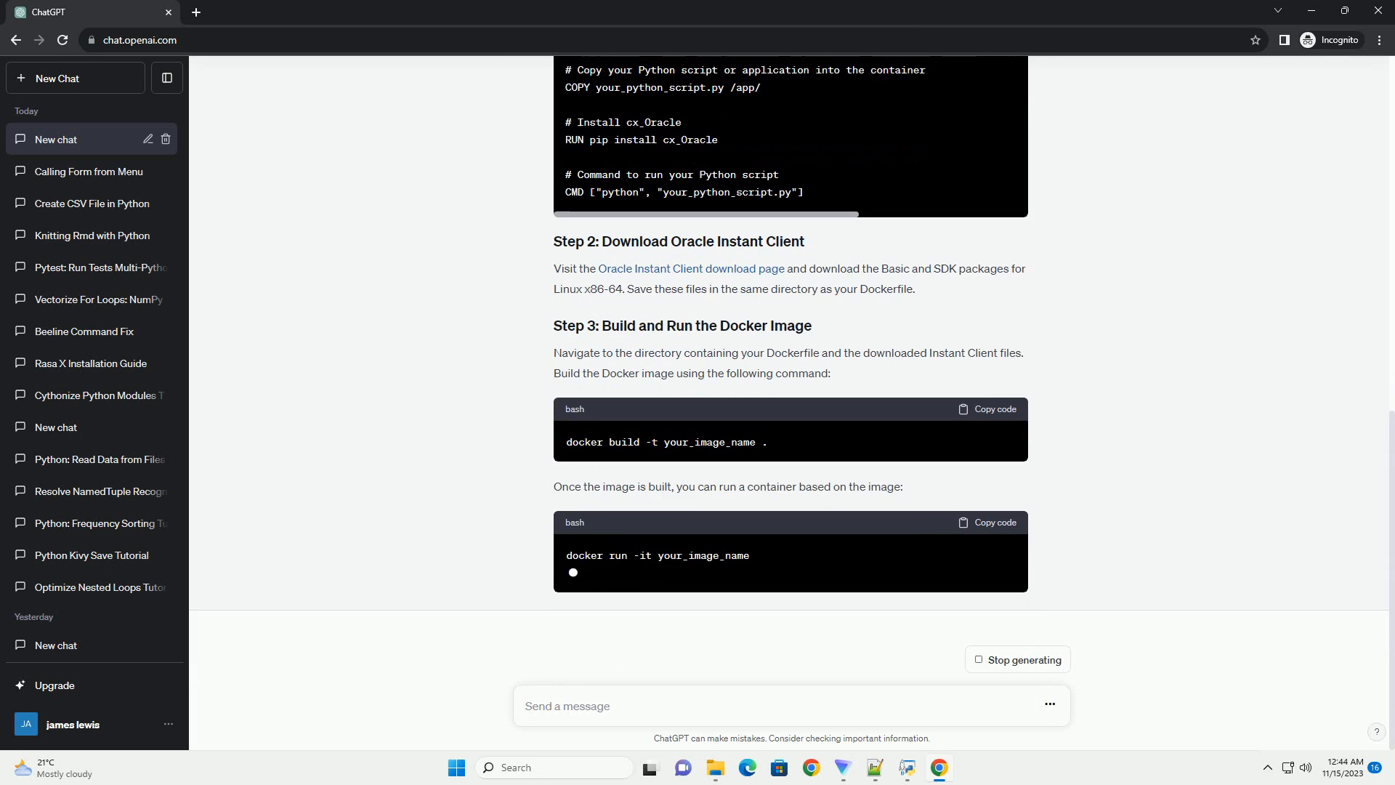
scroll(down, 3)
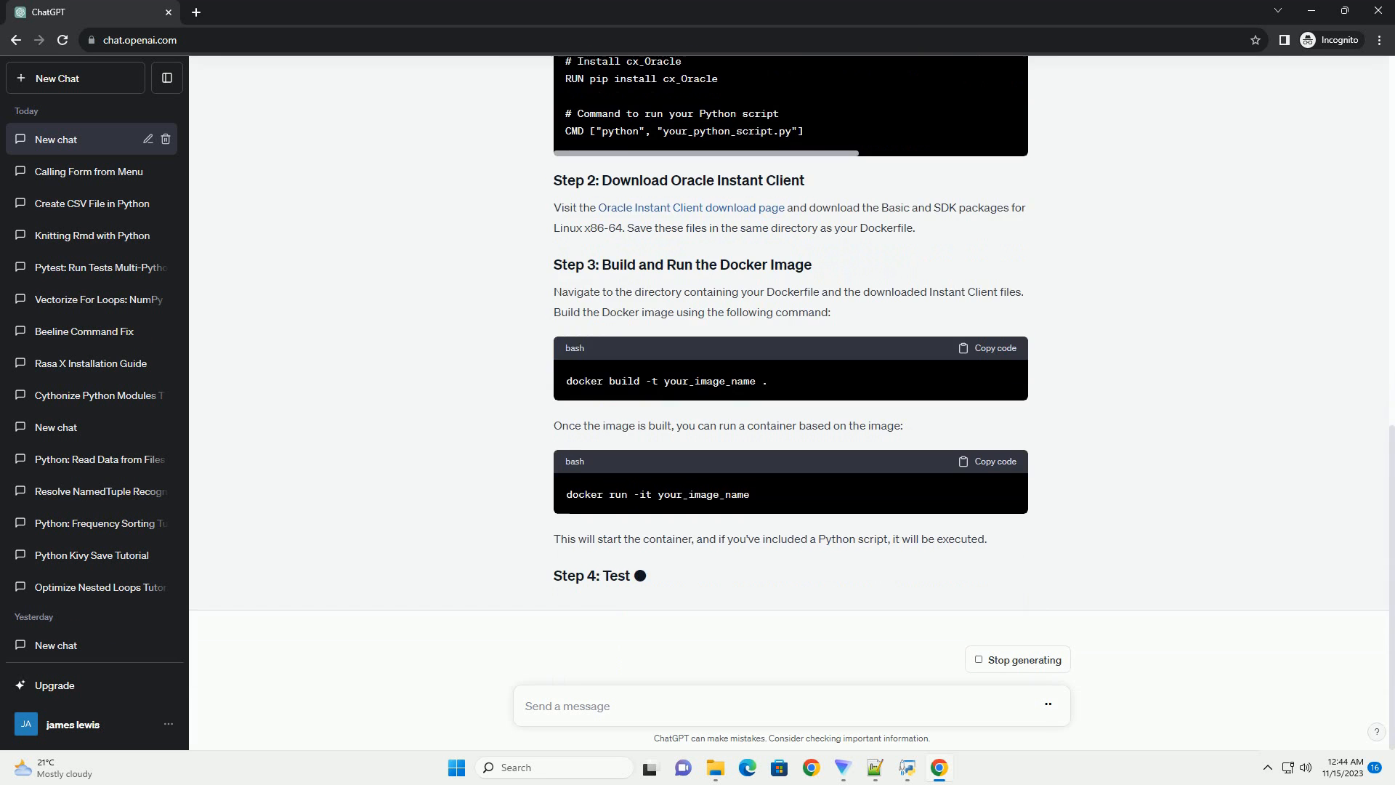
scroll(down, 3)
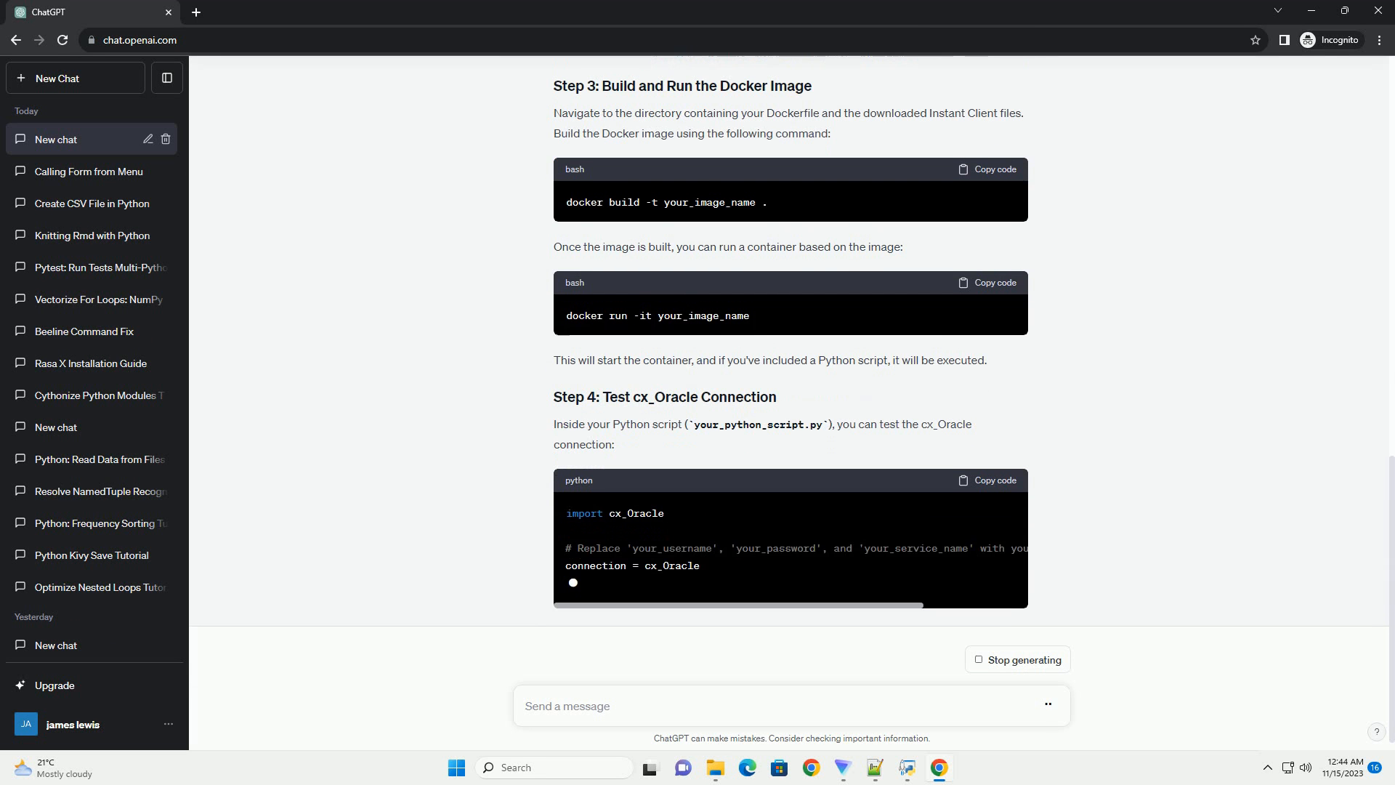
scroll(down, 3)
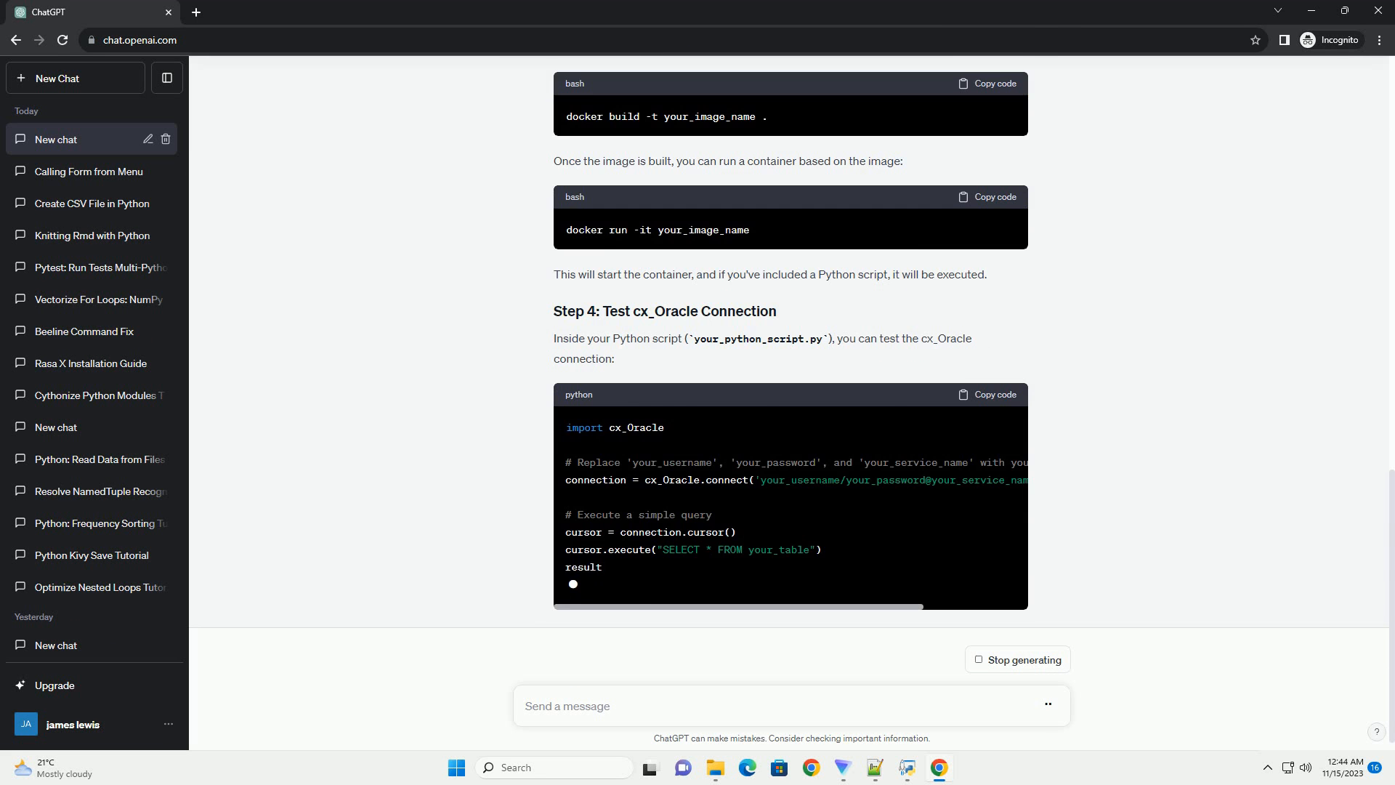
scroll(down, 3)
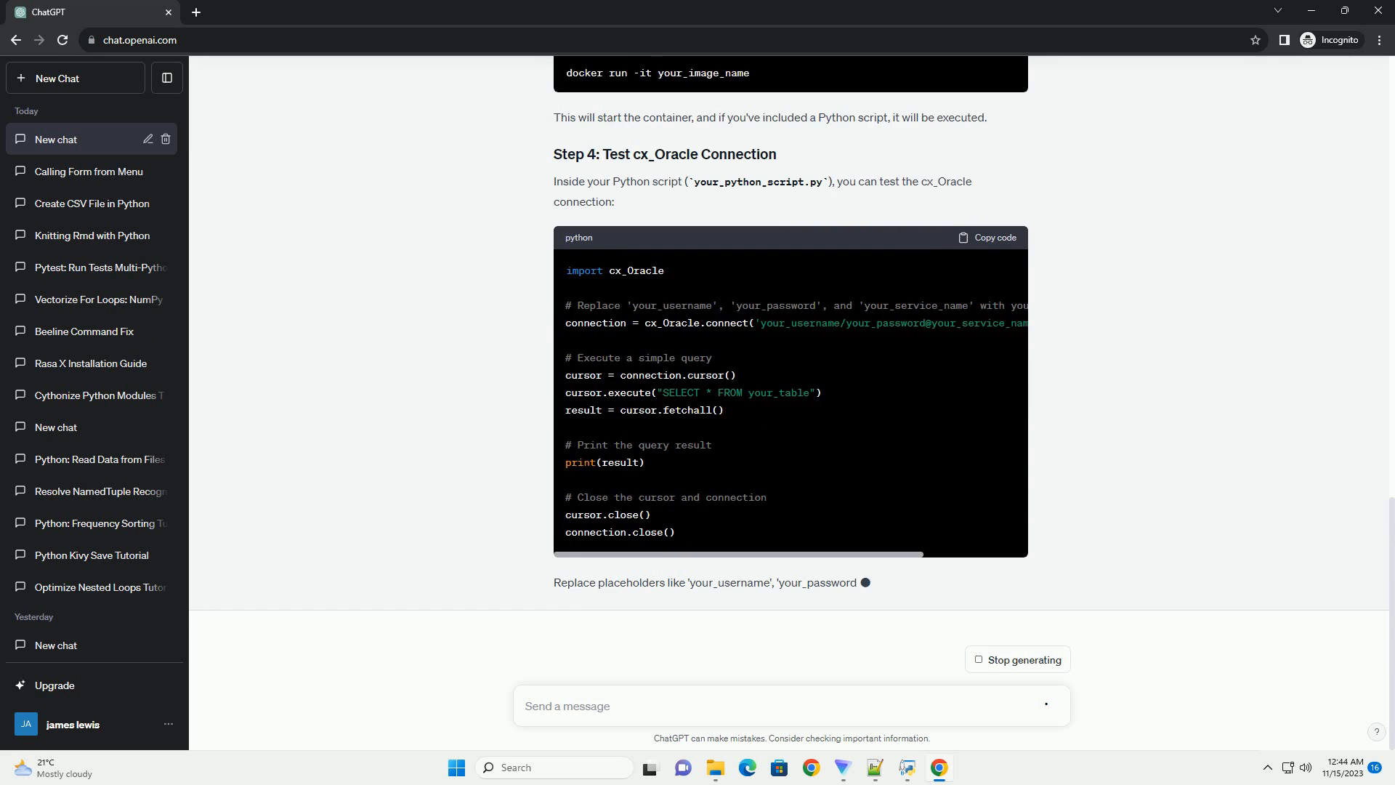
scroll(down, 3)
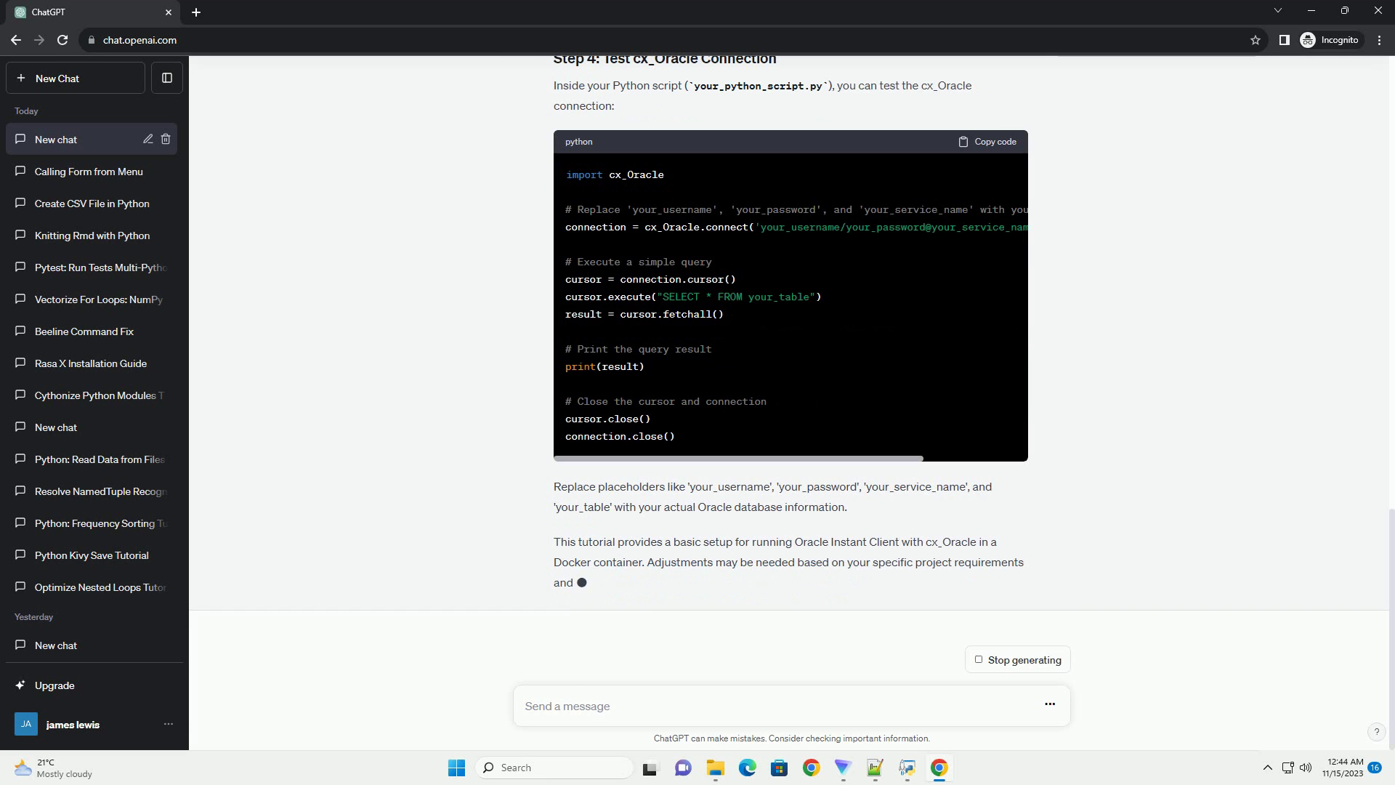